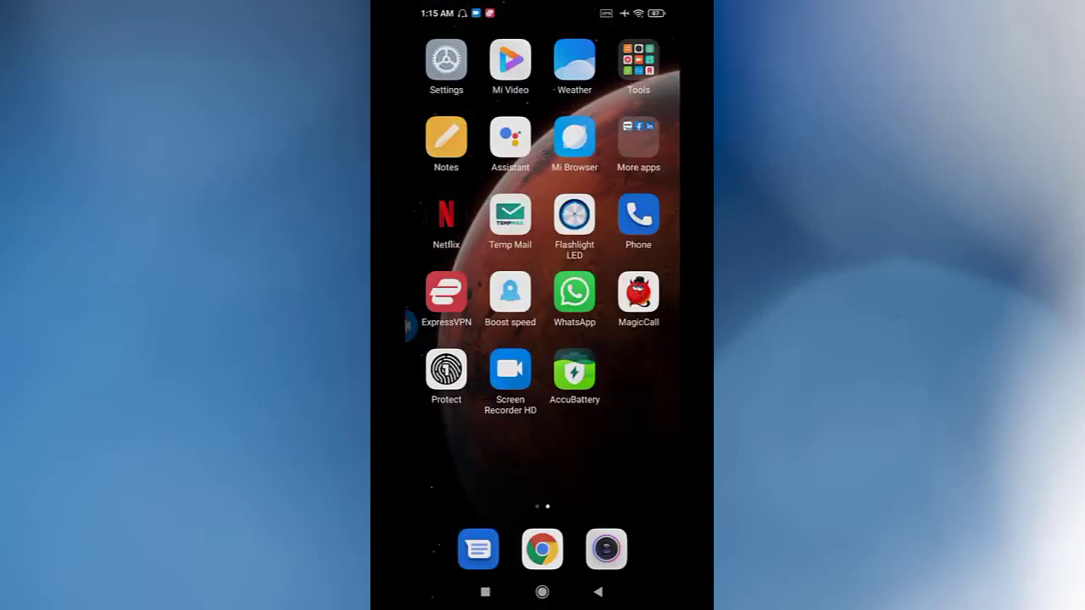
# Step: Pull down the notification shade to reveal quick settings and the safe-mode notification
pyautogui.moveTo(543, 13); pyautogui.dragTo(543, 254)
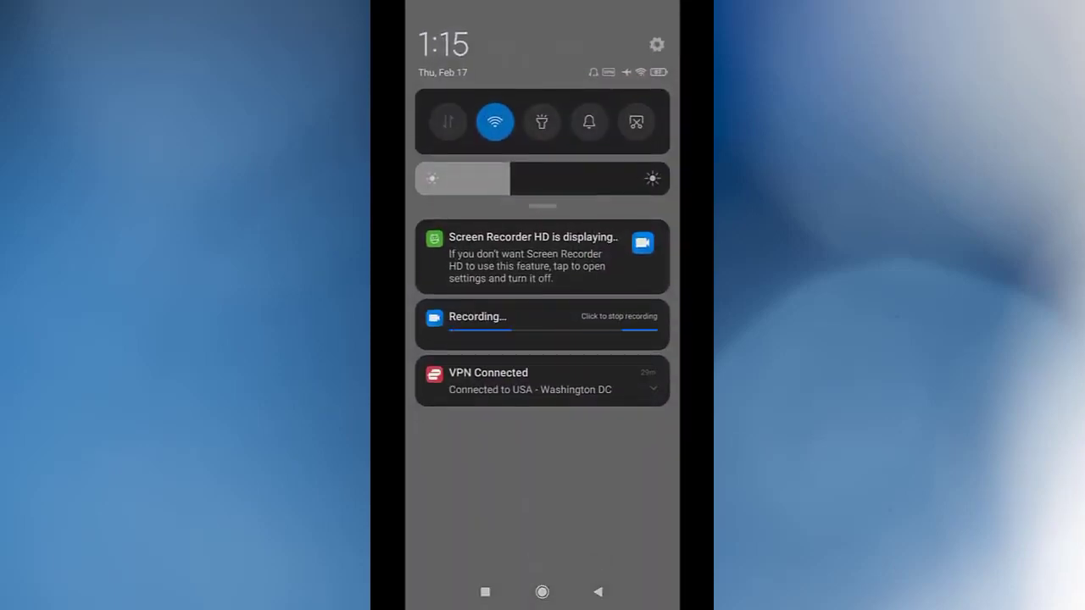